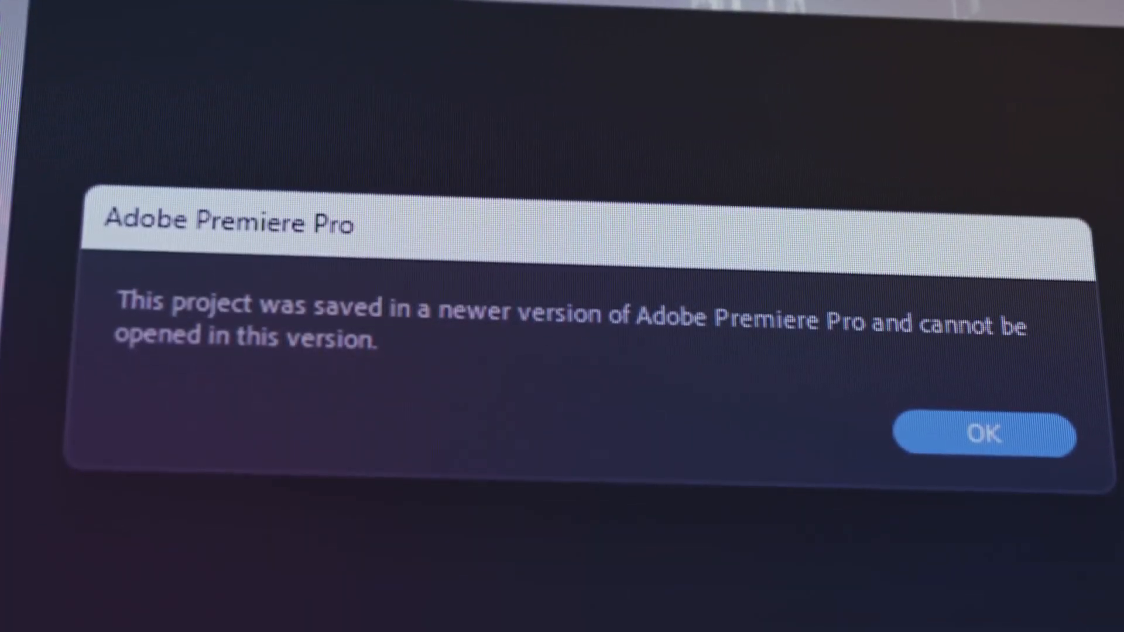
Acknowledge the 'project saved in a newer version' error in Premiere Pro
left_click(983, 435)
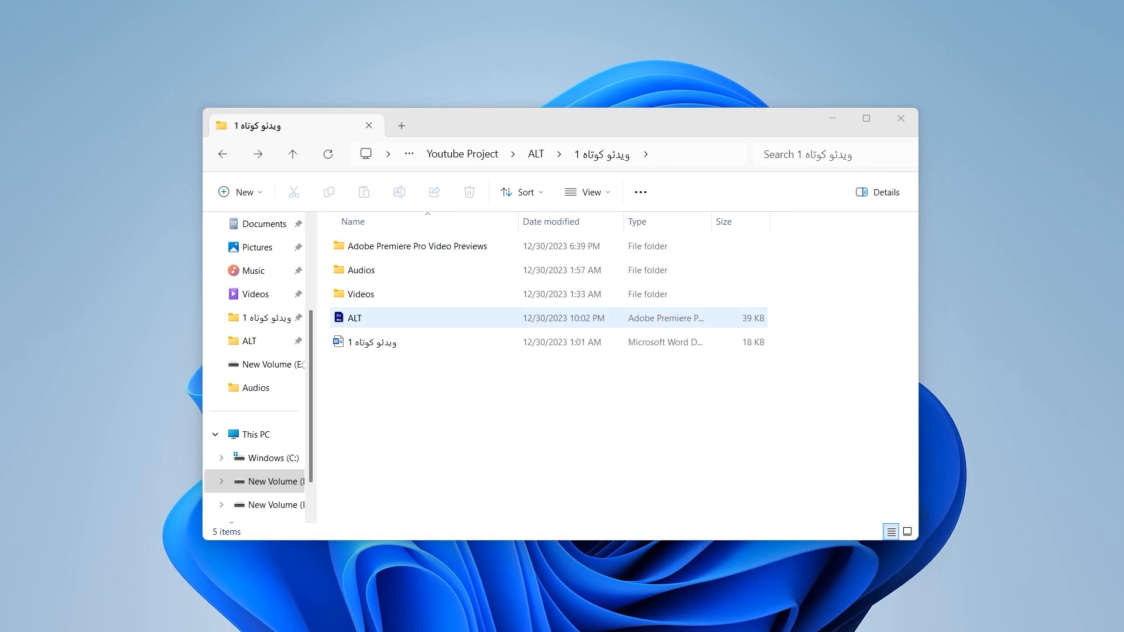
right_click(351, 317)
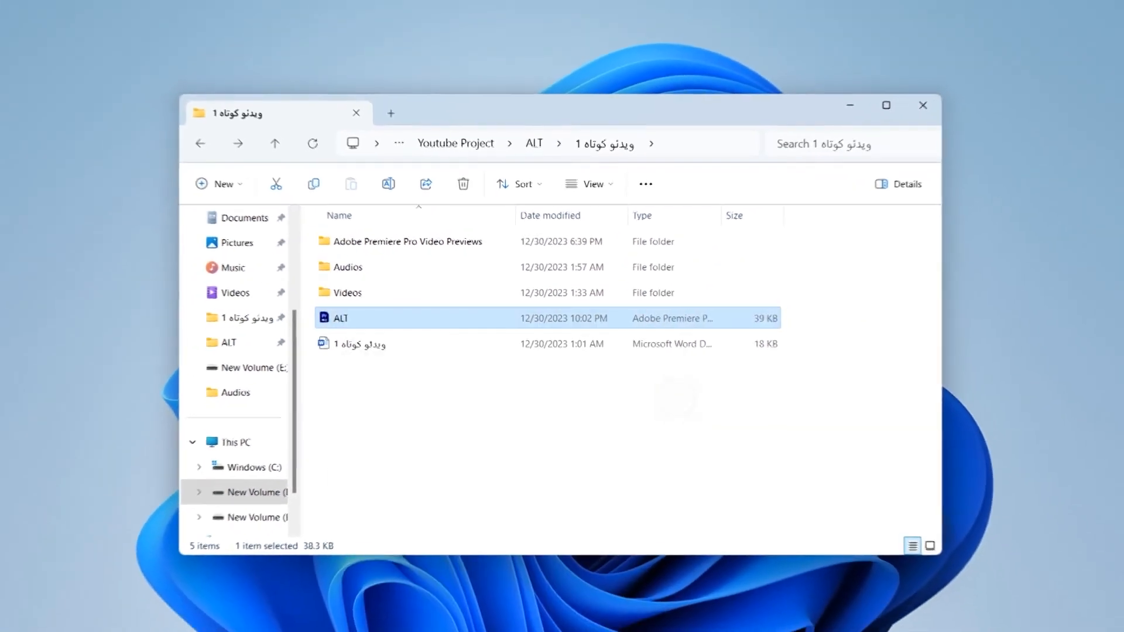
double_click(340, 317)
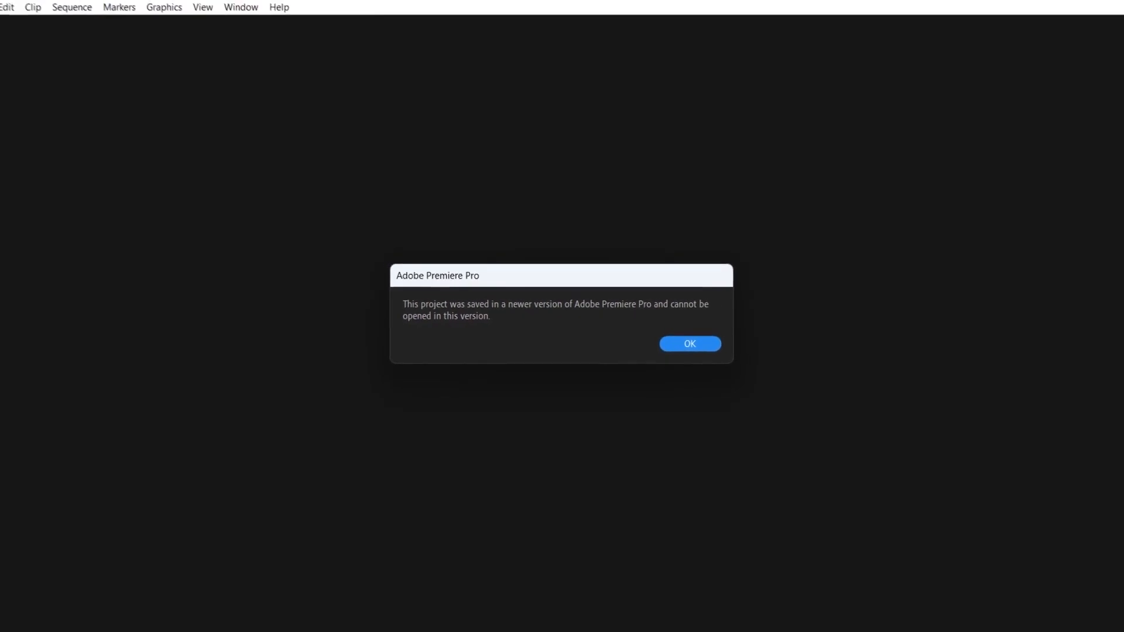
left_click(688, 343)
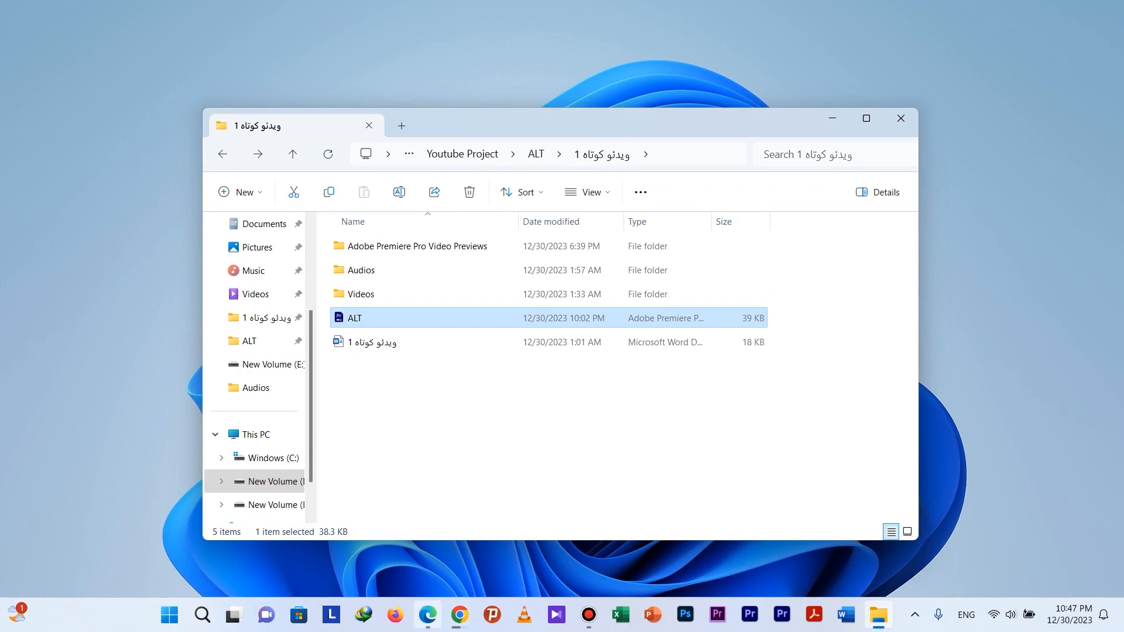
Launch Microsoft Edge from the taskbar with a blank new tab
left_click(427, 614)
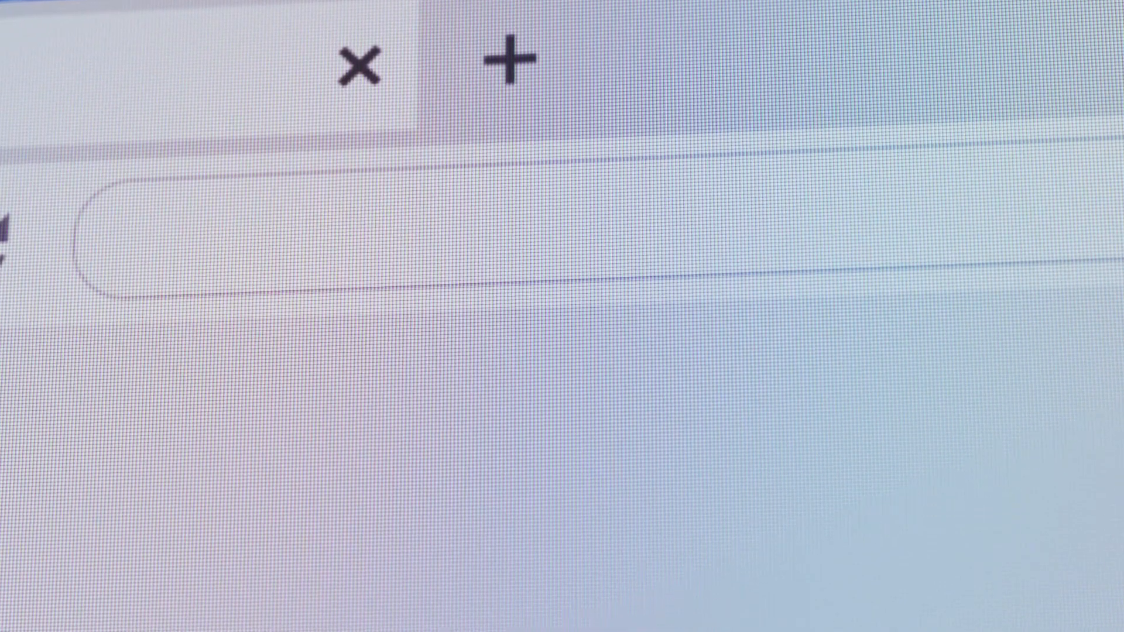
Go to joshcluderay.com, load ALT.prproj into the Premiere Project Downgrader and convert it
type("joshcluderay.com/downgrade-premiere-project-converter/")
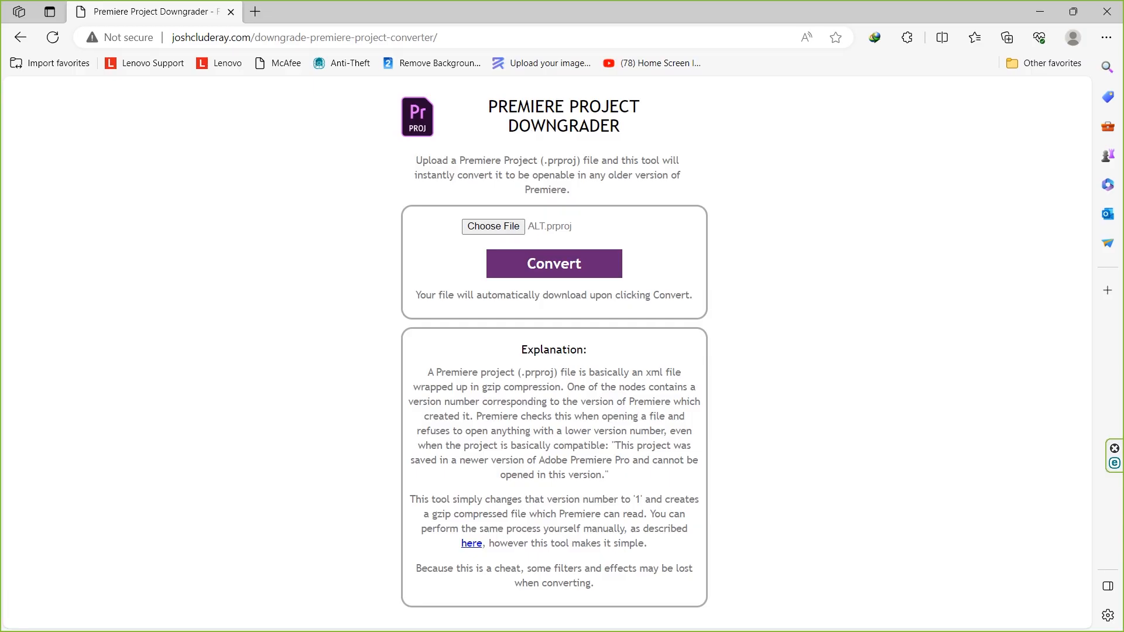
left_click(493, 226)
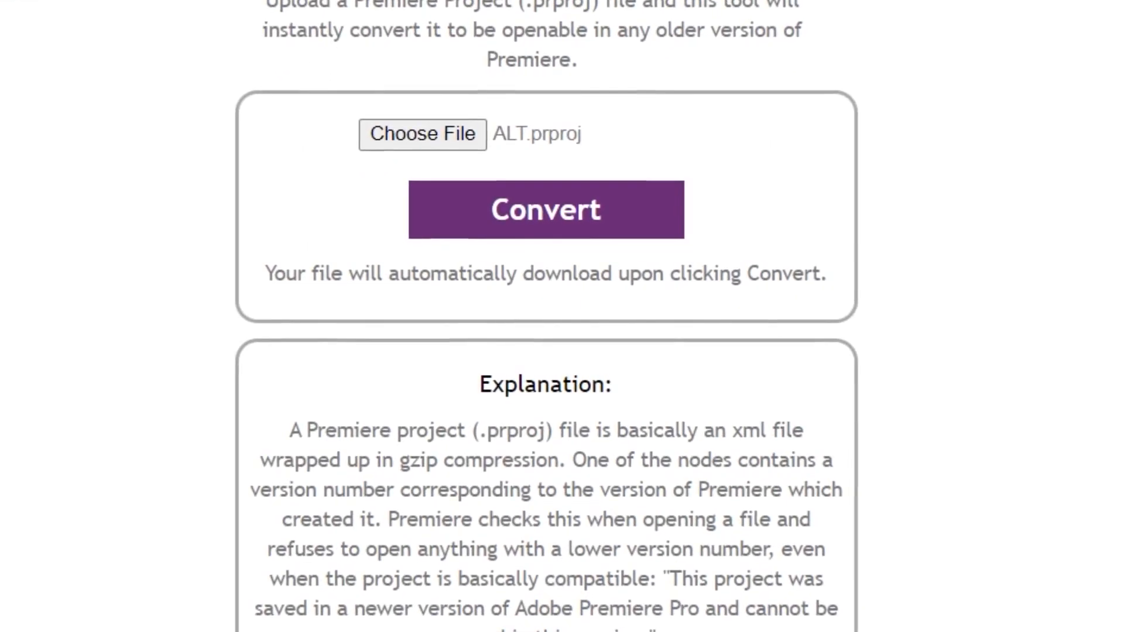
scroll("up", 3)
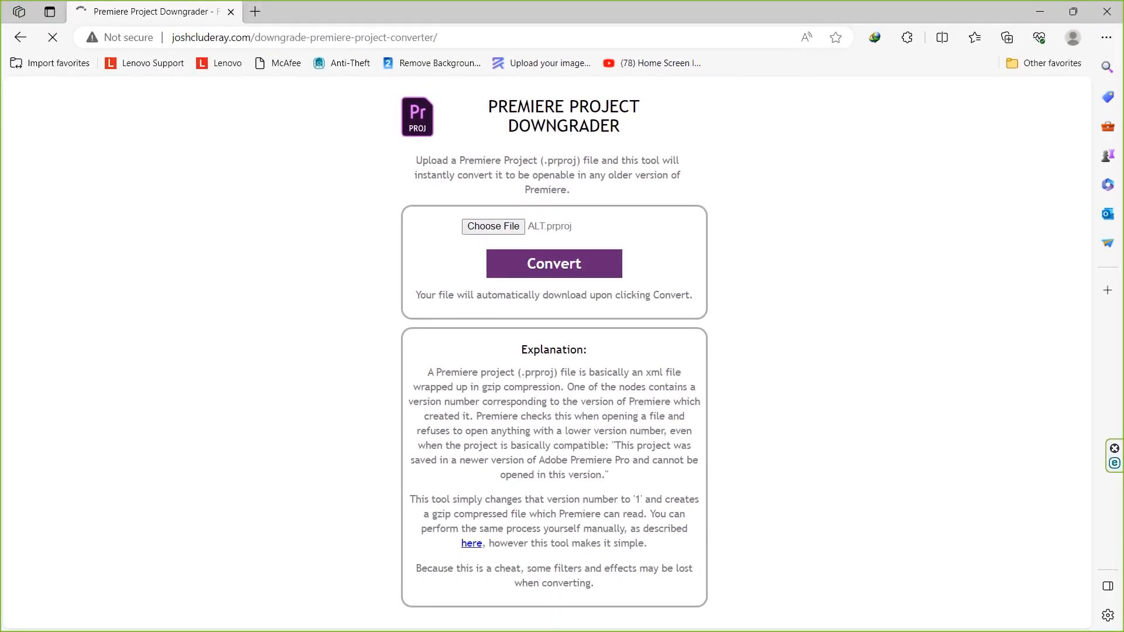
left_click(1006, 37)
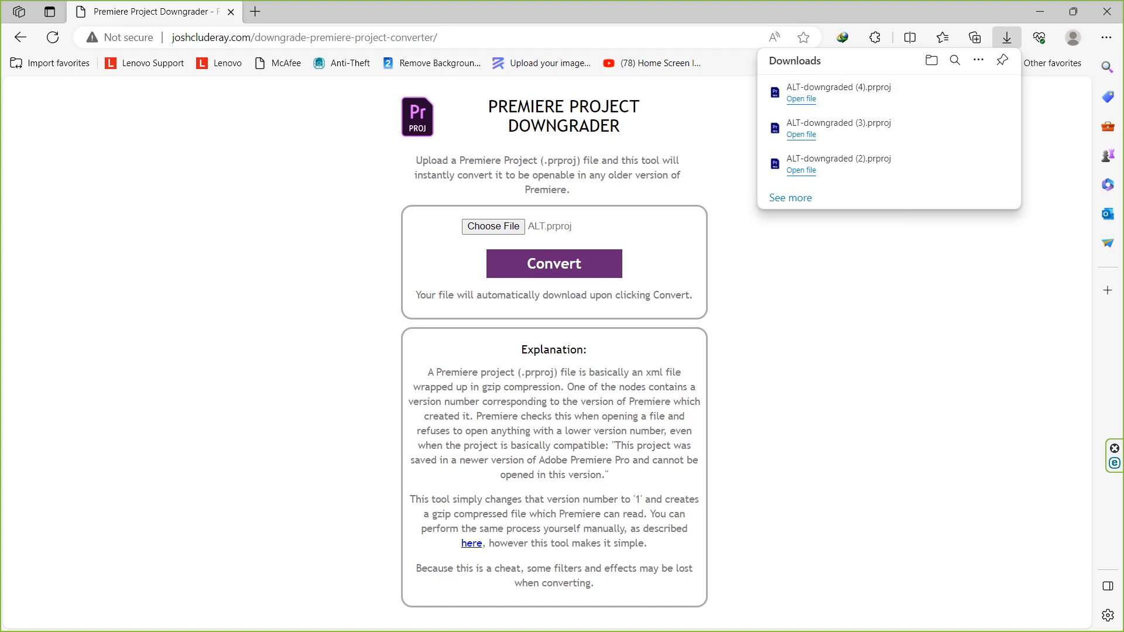
mouse_move(838, 92)
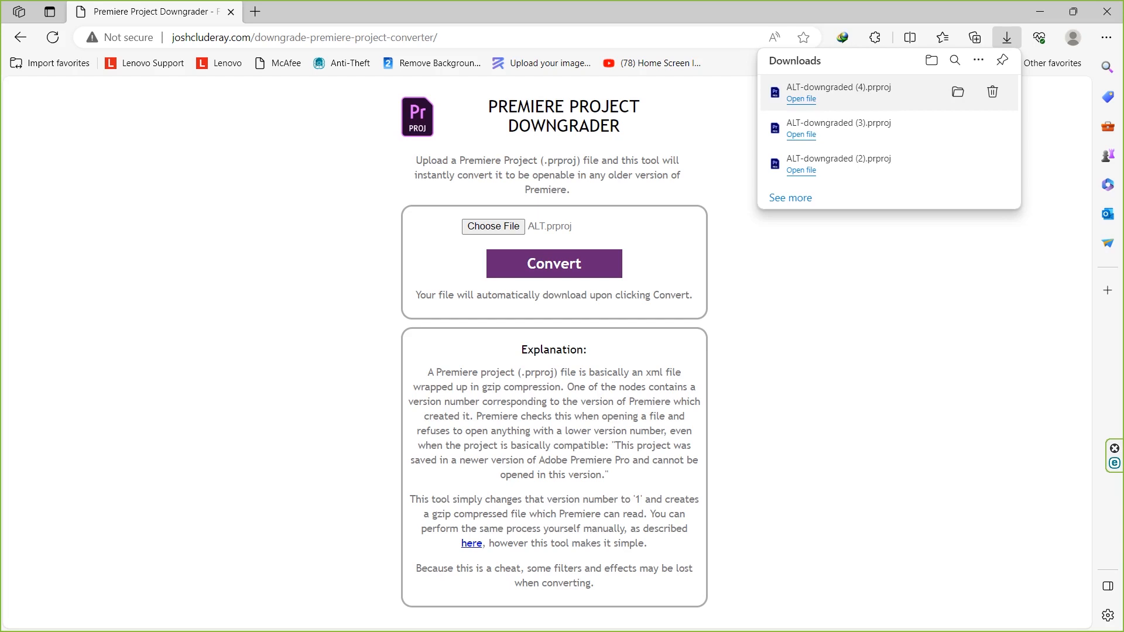
mouse_move(958, 91)
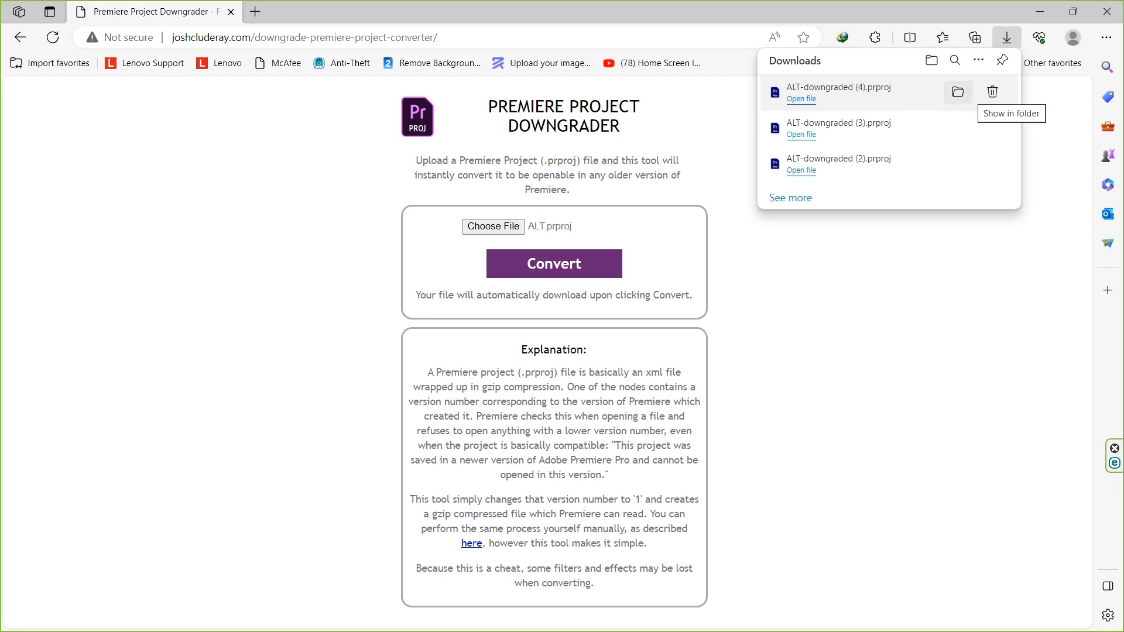
Show the downloaded ALT-downgraded (4).prproj in its Downloads folder
left_click(957, 91)
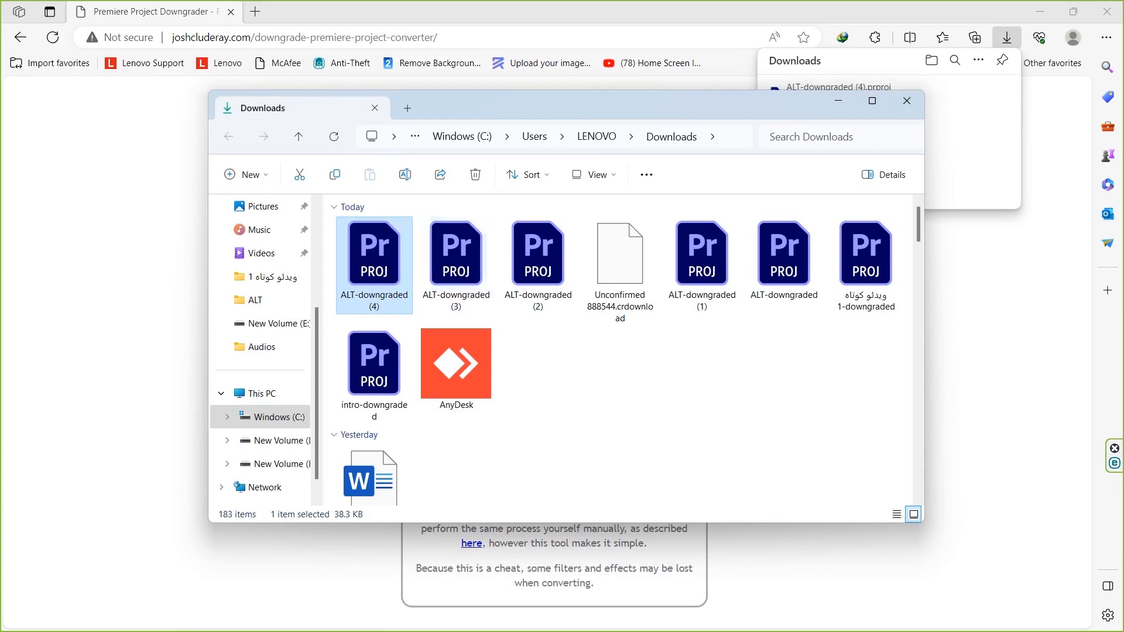
mouse_move(373, 253)
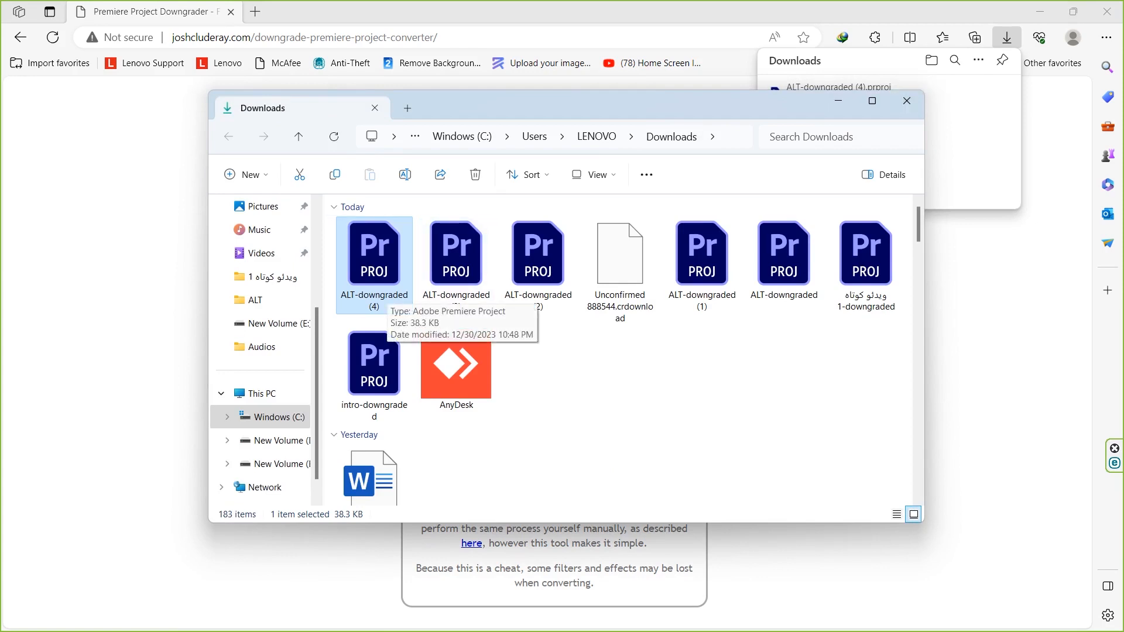
Open ALT-downgraded (4).prproj from Downloads in Premiere Pro
right_click(374, 254)
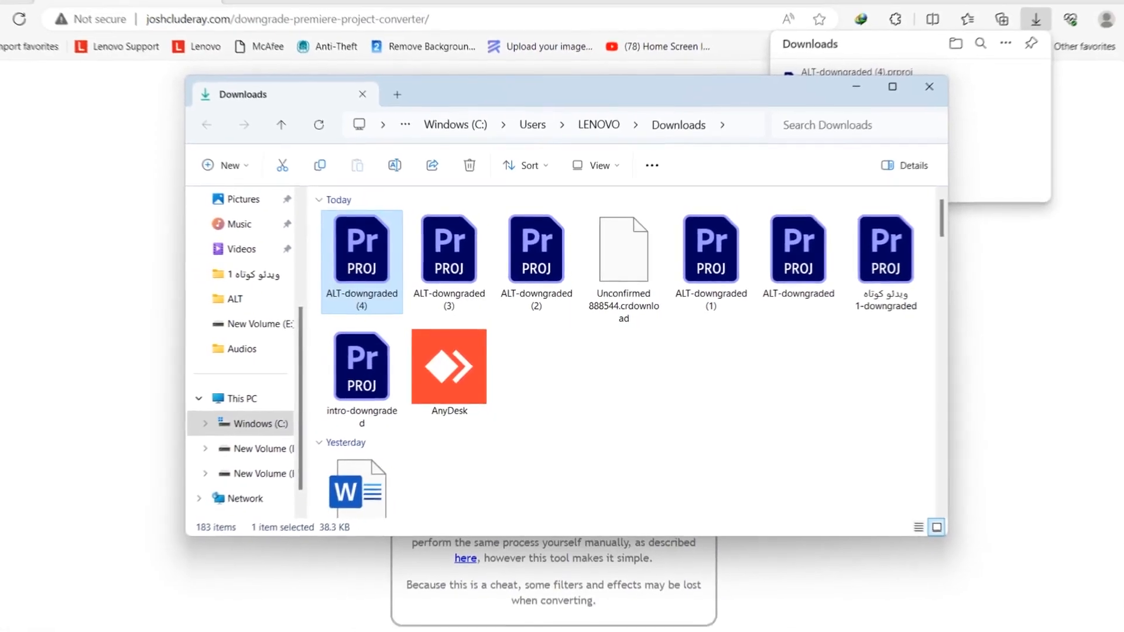
double_click(361, 249)
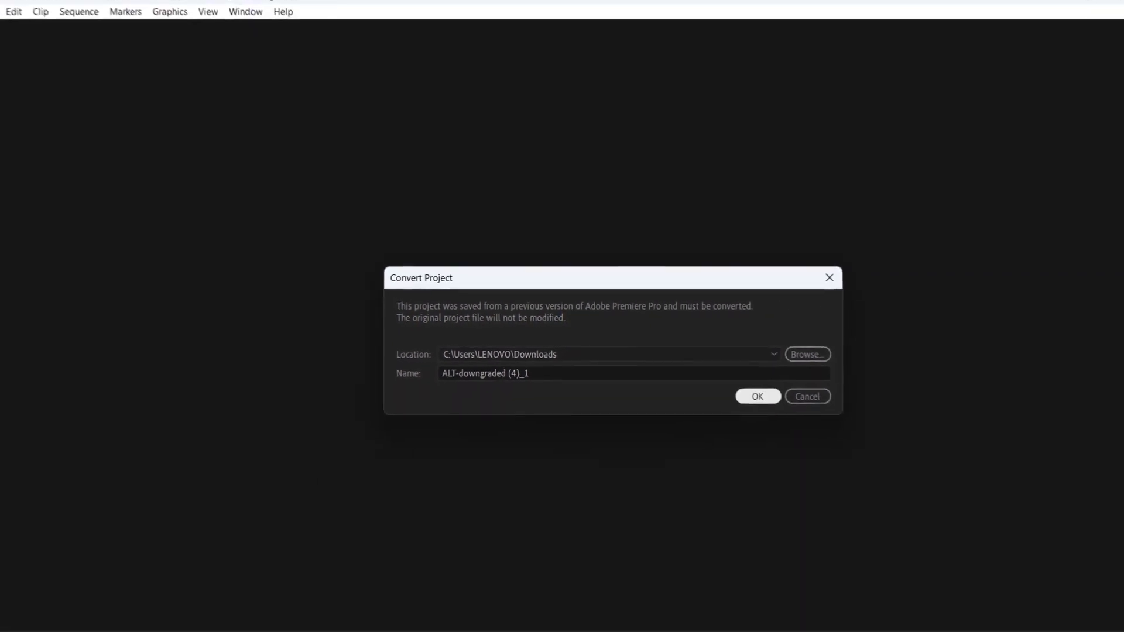
Confirm converting the project into a new copy named ALT-downgraded (4)_1
left_click(758, 396)
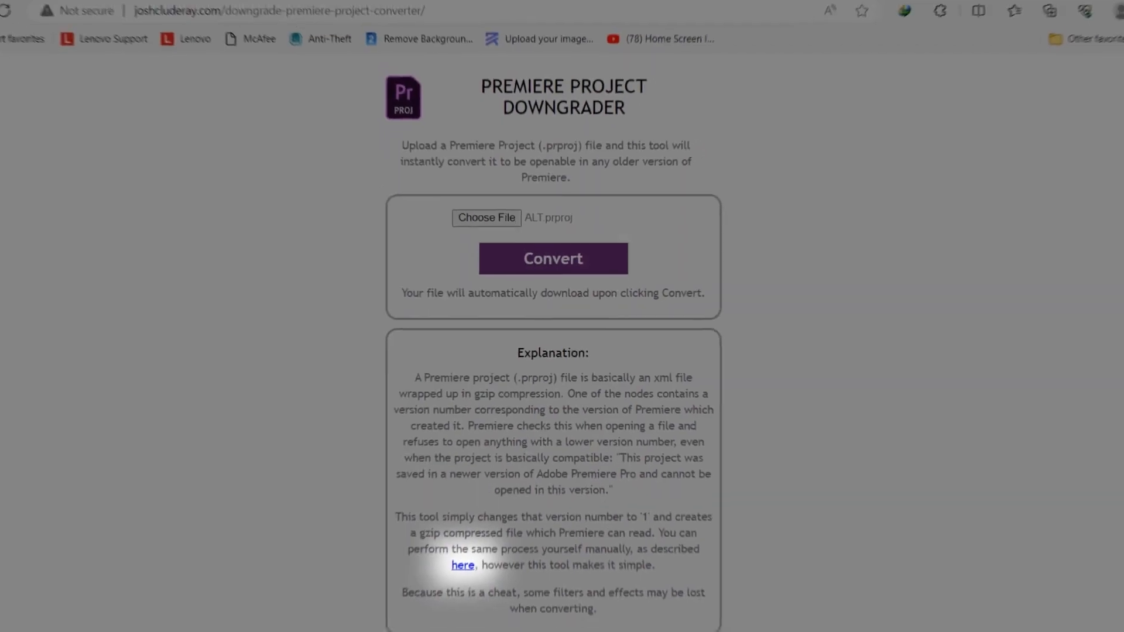
Follow the 'here' link to the Stack Exchange answer on manual project downgrading
left_click(462, 565)
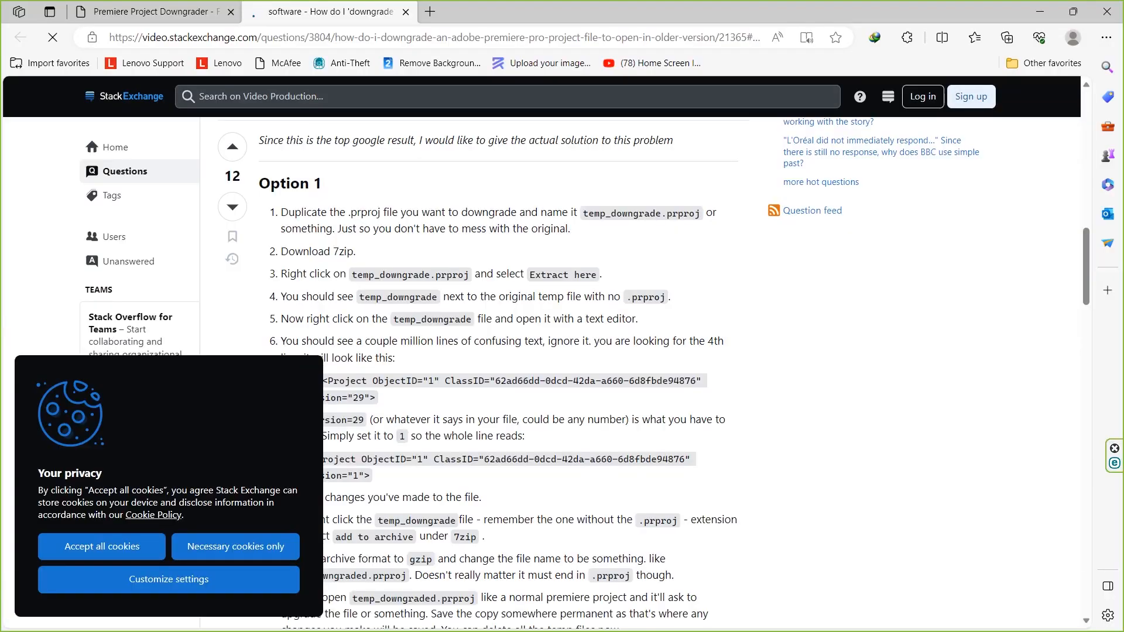